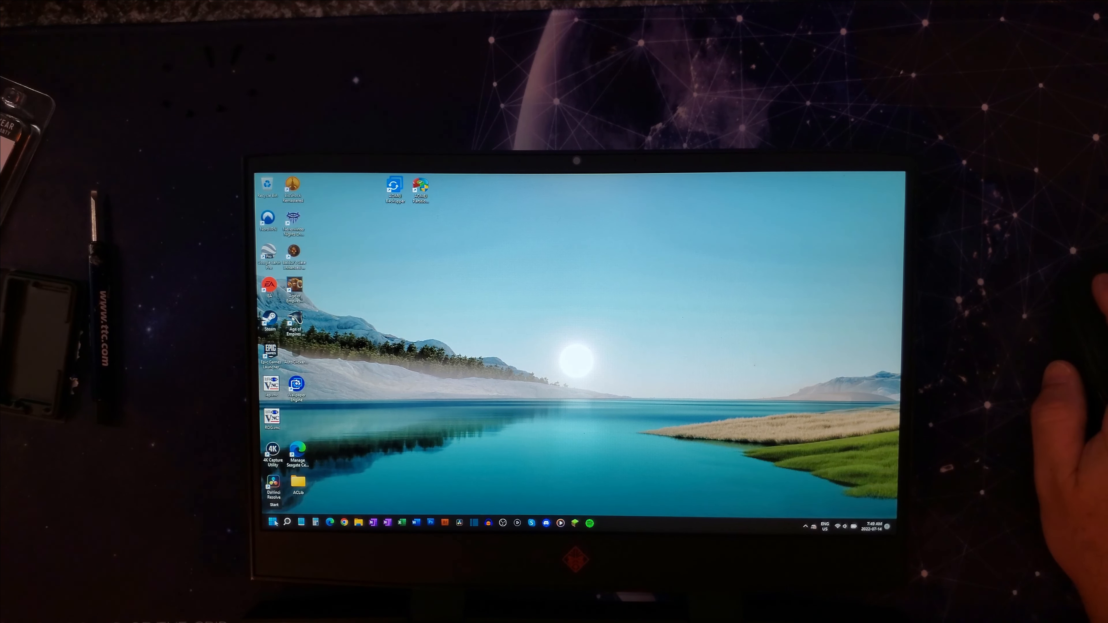
Reach System from the Start quick menu to view the About page with device and Windows specifications.
right_click(267, 522)
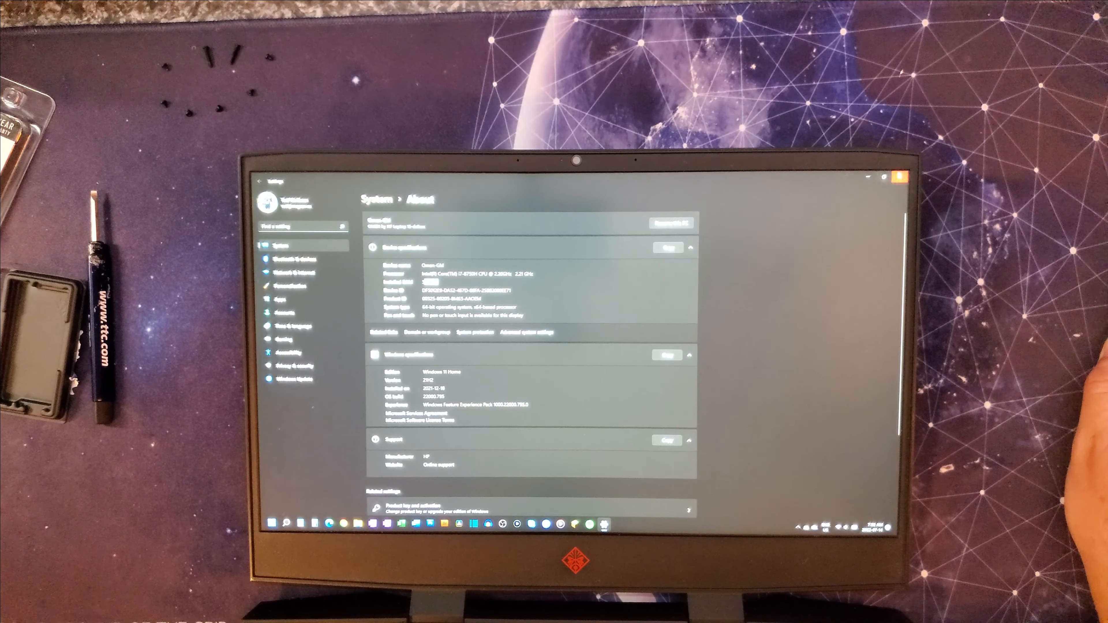
Launch Task Manager from the Start quick menu to show running processes and their resource usage.
right_click(271, 523)
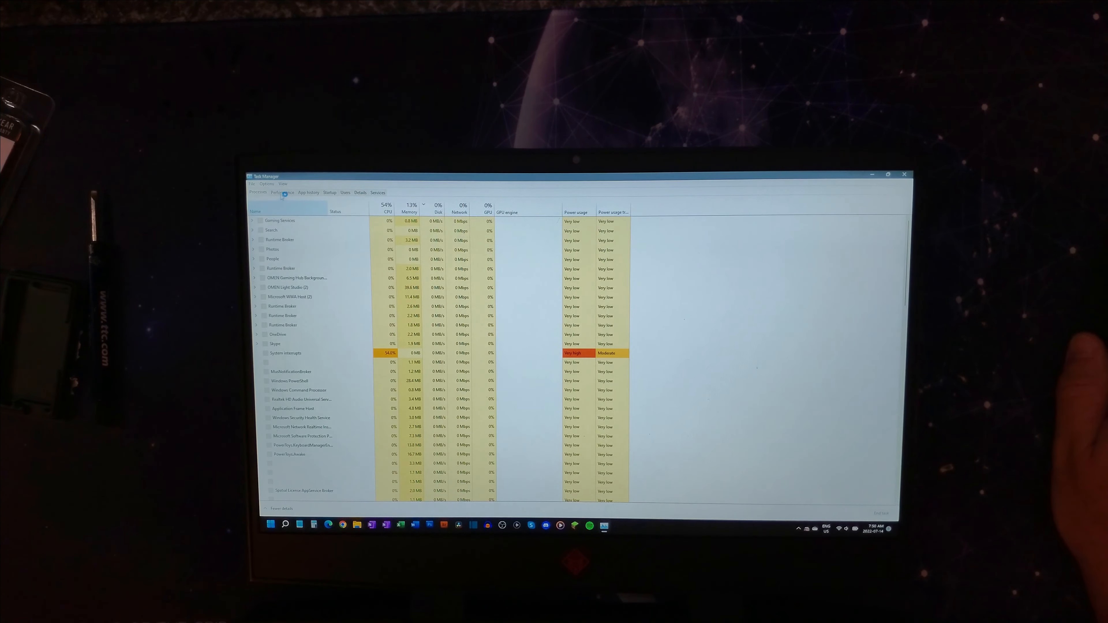
click(281, 192)
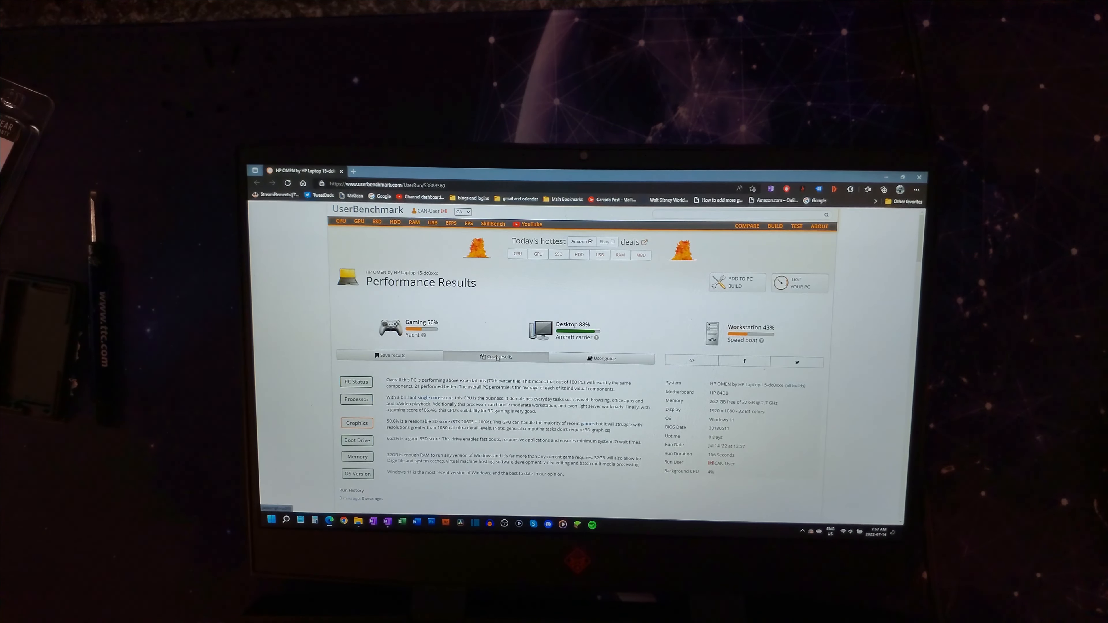
Copy the selected UserBenchmark results summary text (Game 50%, Desk 88%, Work 43%).
right_click(509, 282)
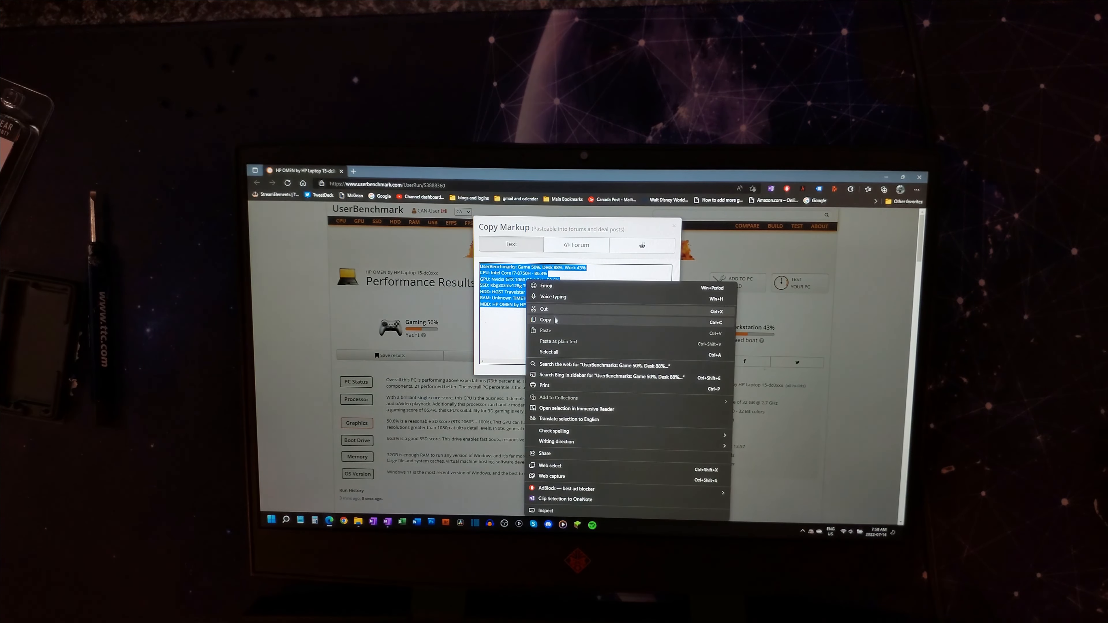
click(545, 319)
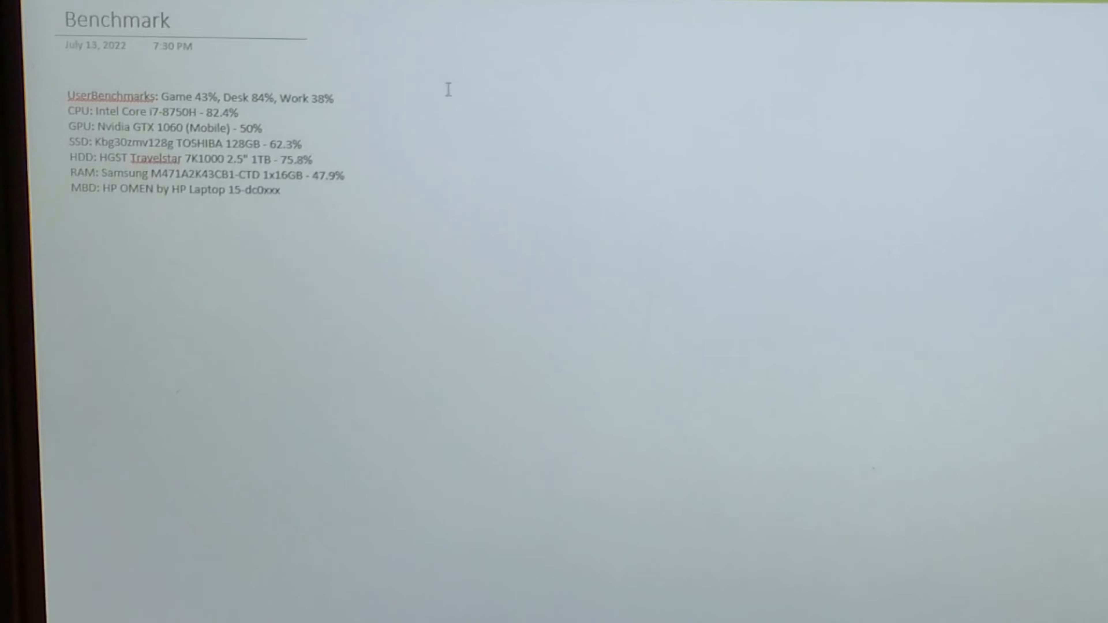
Paste the copied benchmark results onto the Benchmark page in OneNote.
key(ctrl+v)
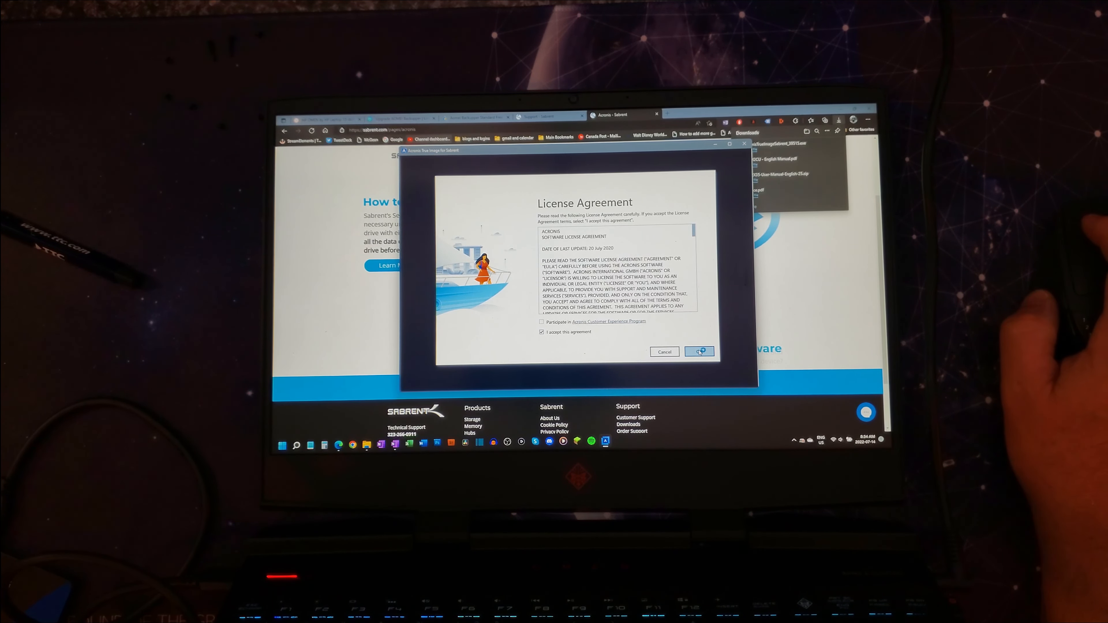
Accept the Acronis license agreement so the program opens to its Tools section.
click(698, 352)
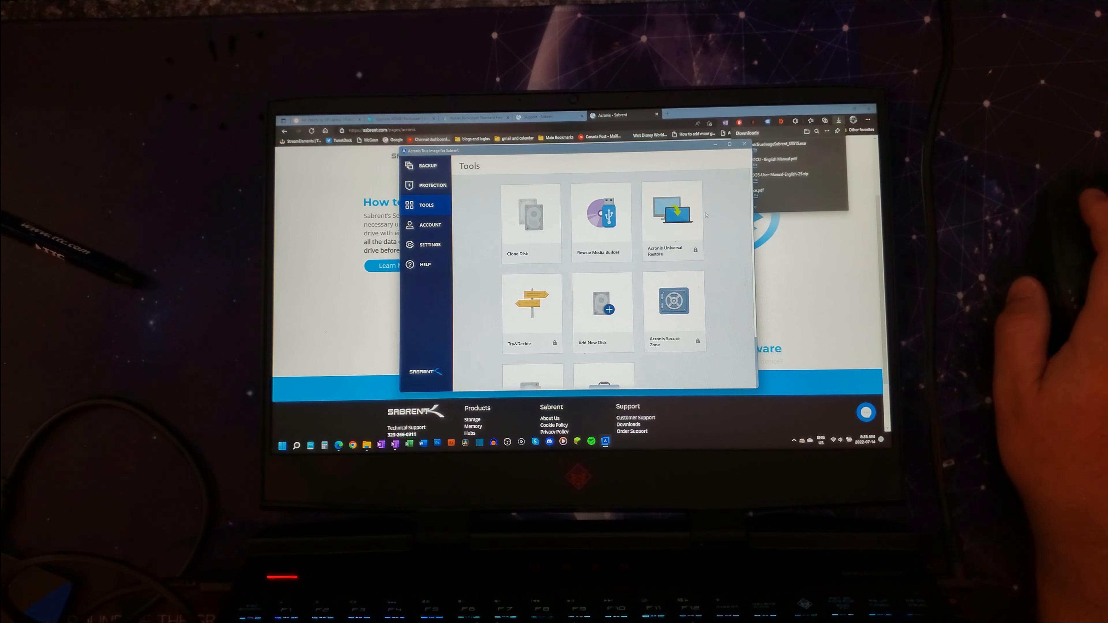
mouse_move(532, 220)
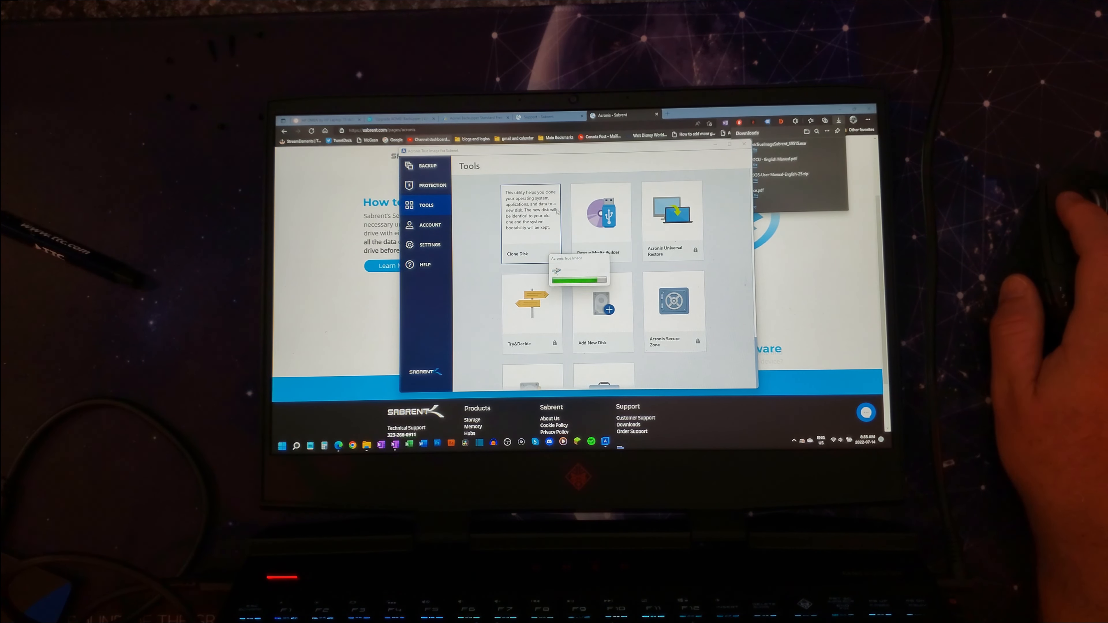
Start the Clone Disk wizard in Manual mode with Disk 1 (128 GB Toshiba) as source.
click(530, 219)
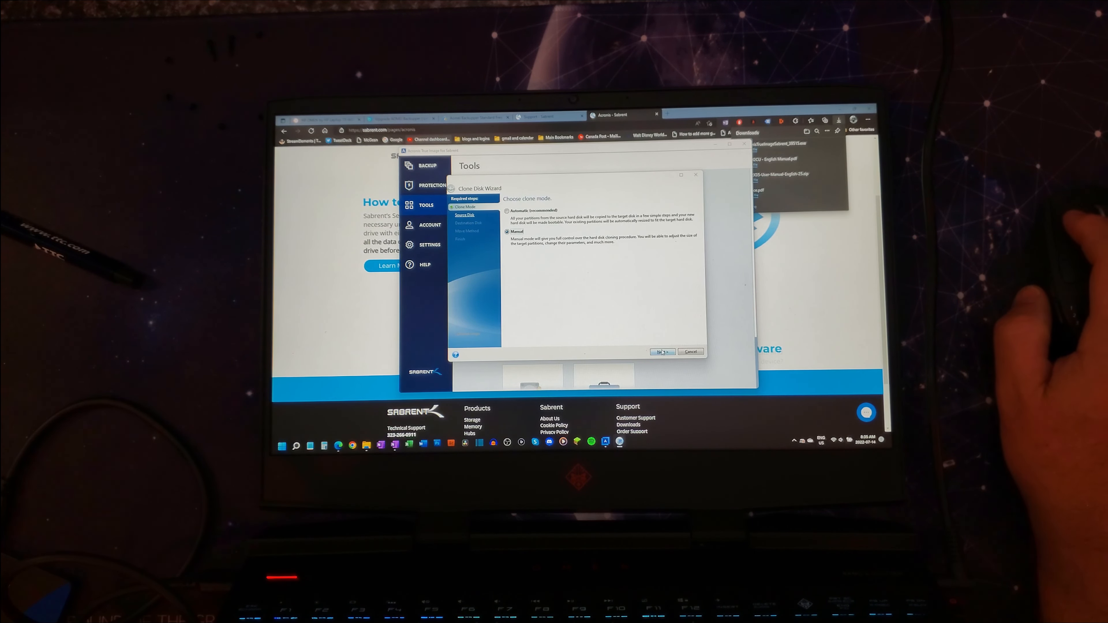
click(662, 352)
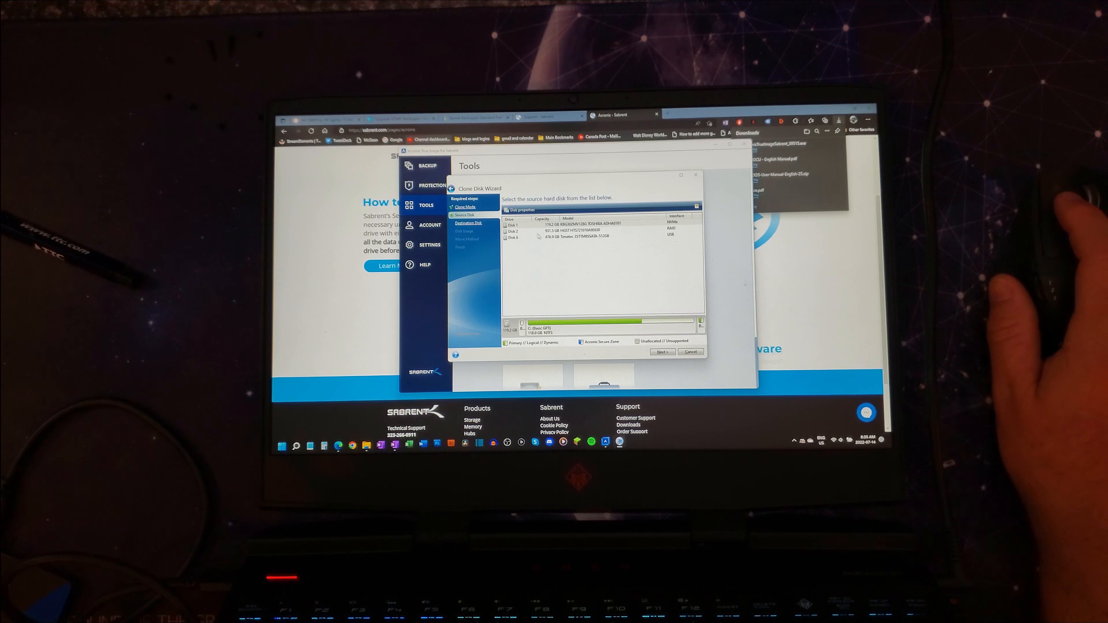
click(558, 224)
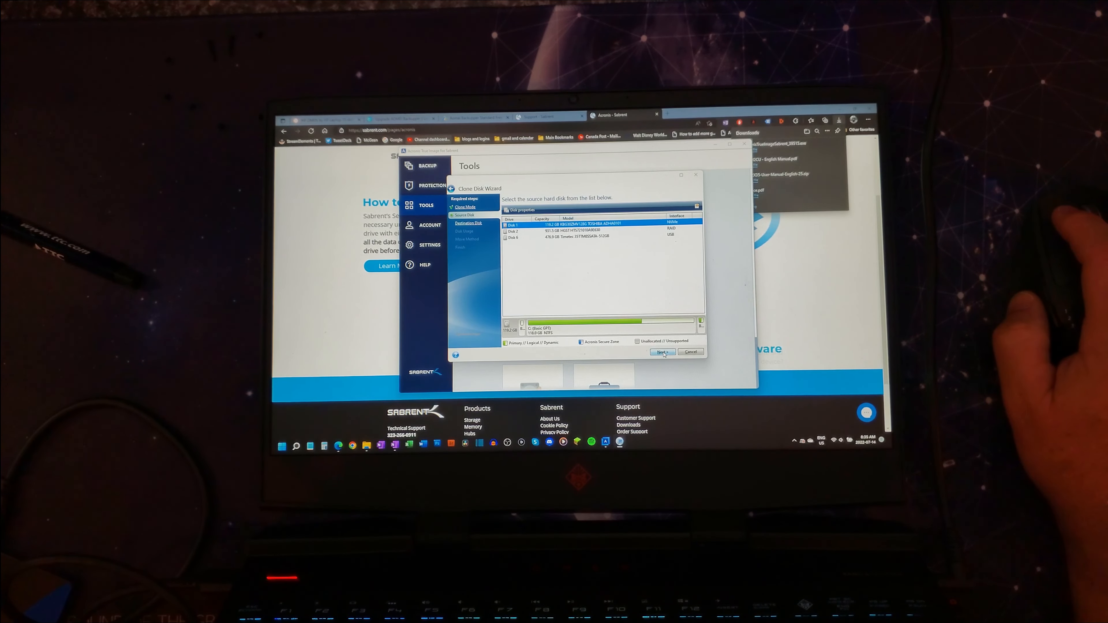
Make Disk 4 (476 GB Sabrent USB) the destination, confirming its partitions will be deleted.
click(661, 352)
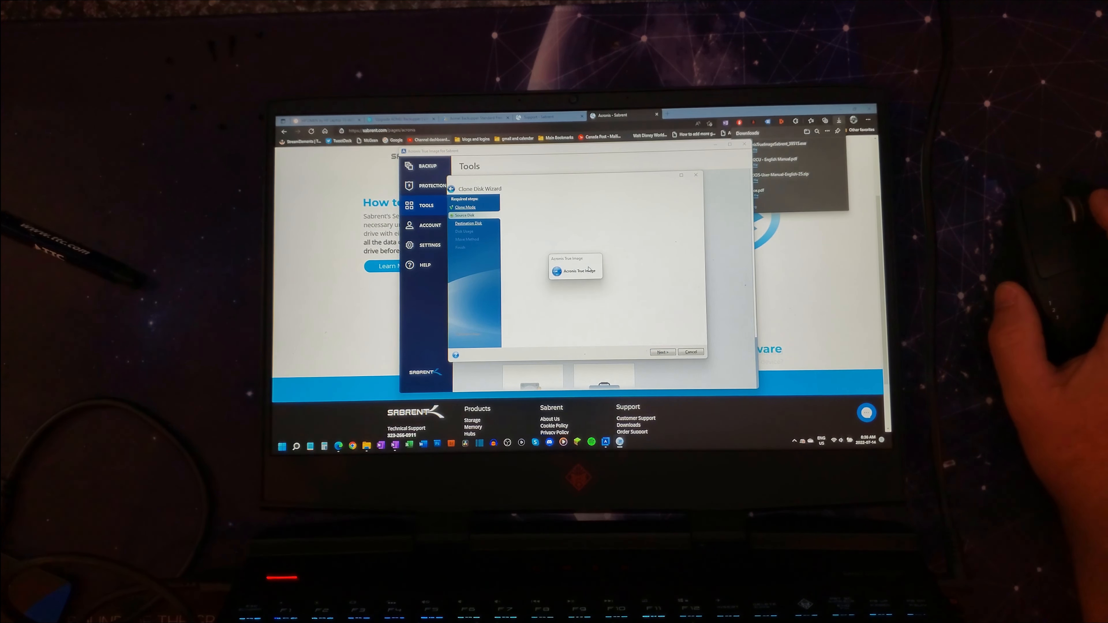
click(661, 352)
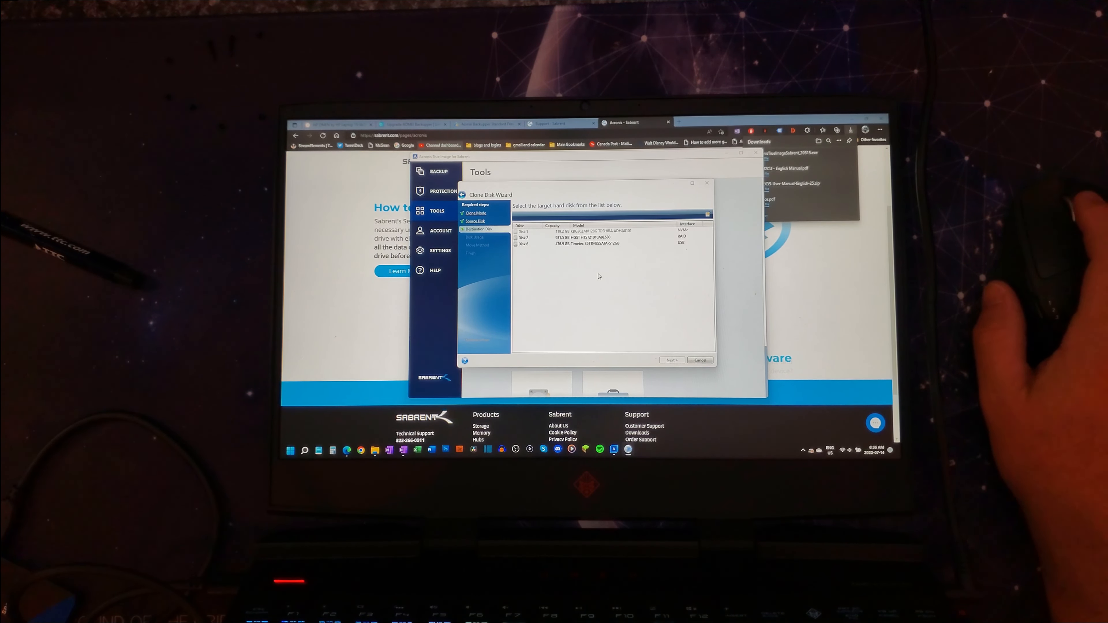
click(573, 243)
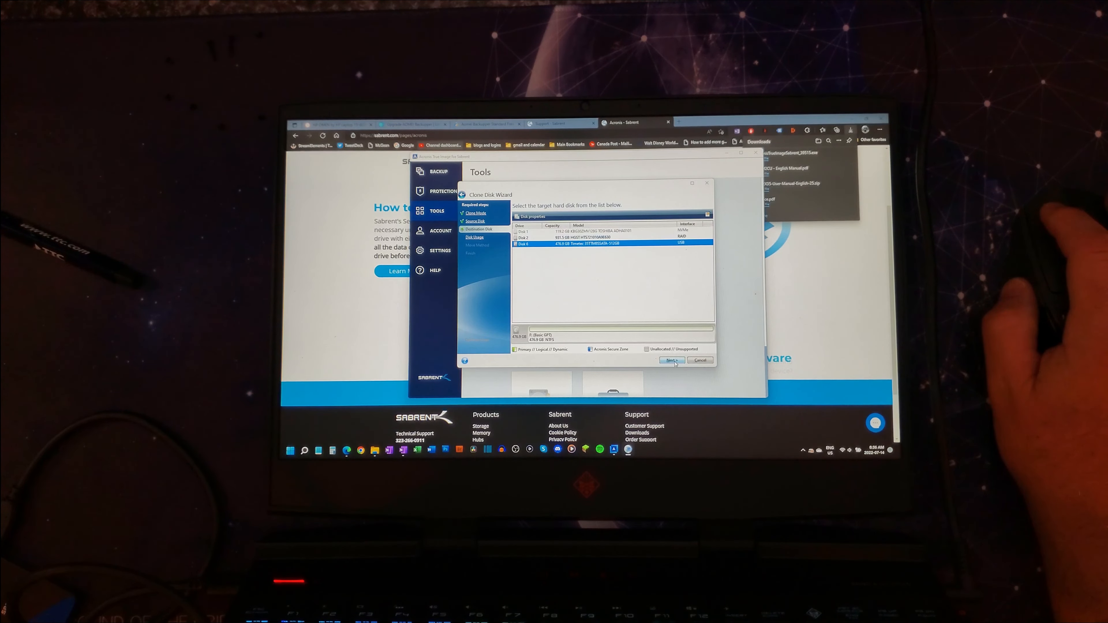
click(669, 361)
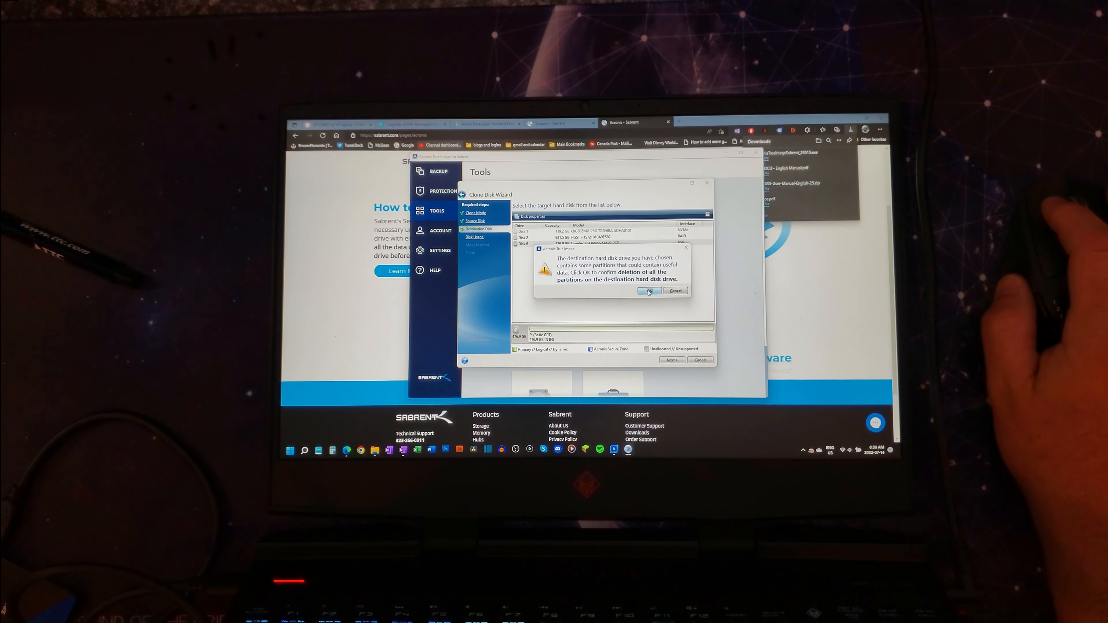
click(649, 291)
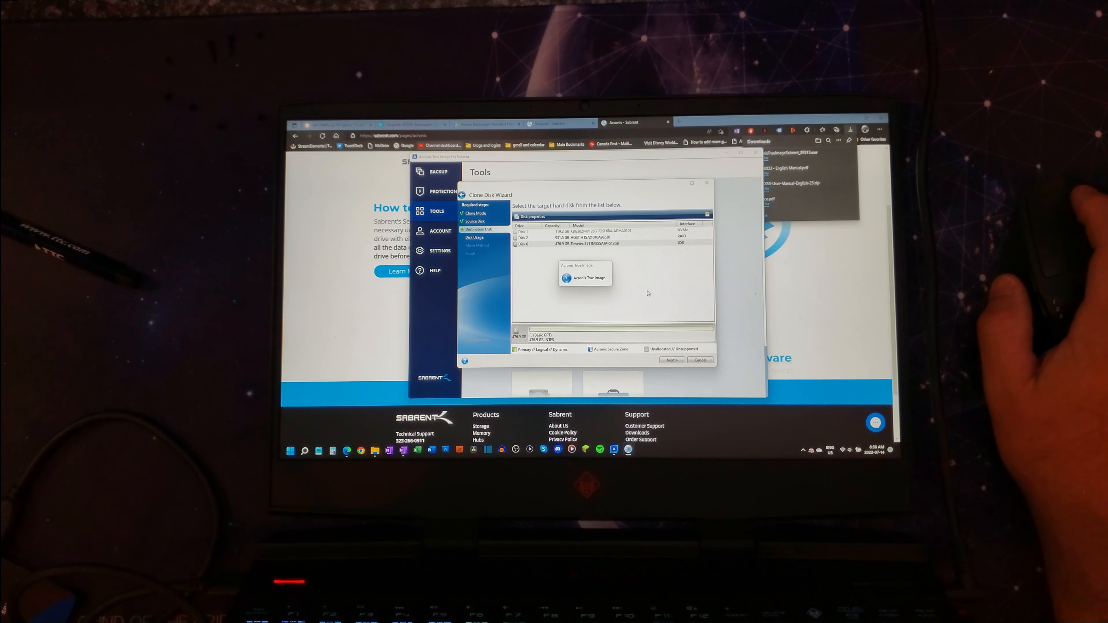
click(669, 359)
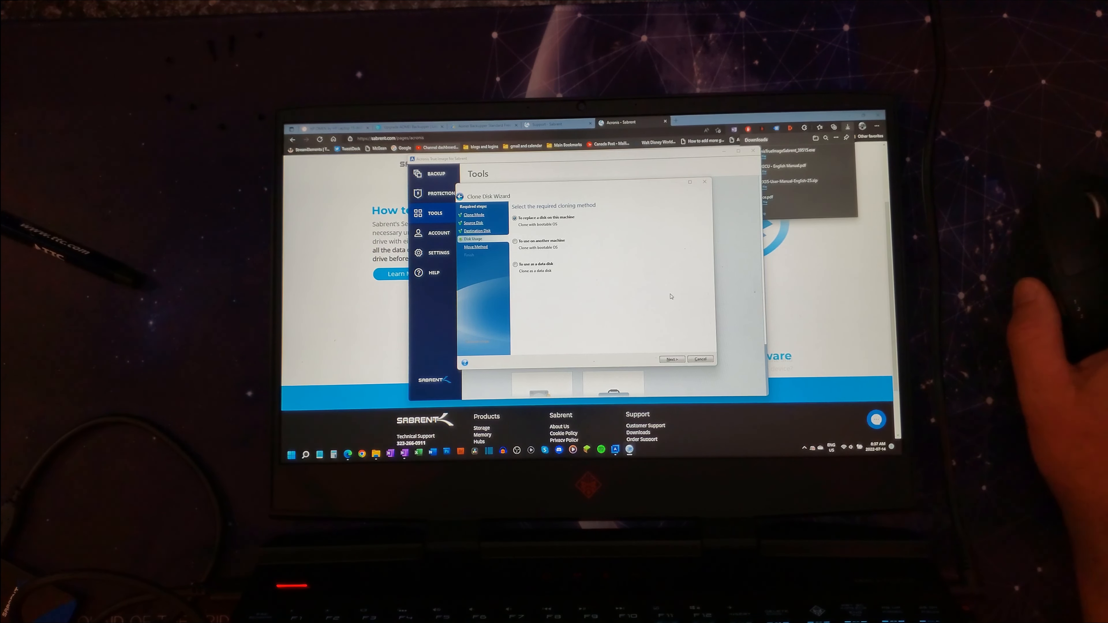
mouse_move(648, 267)
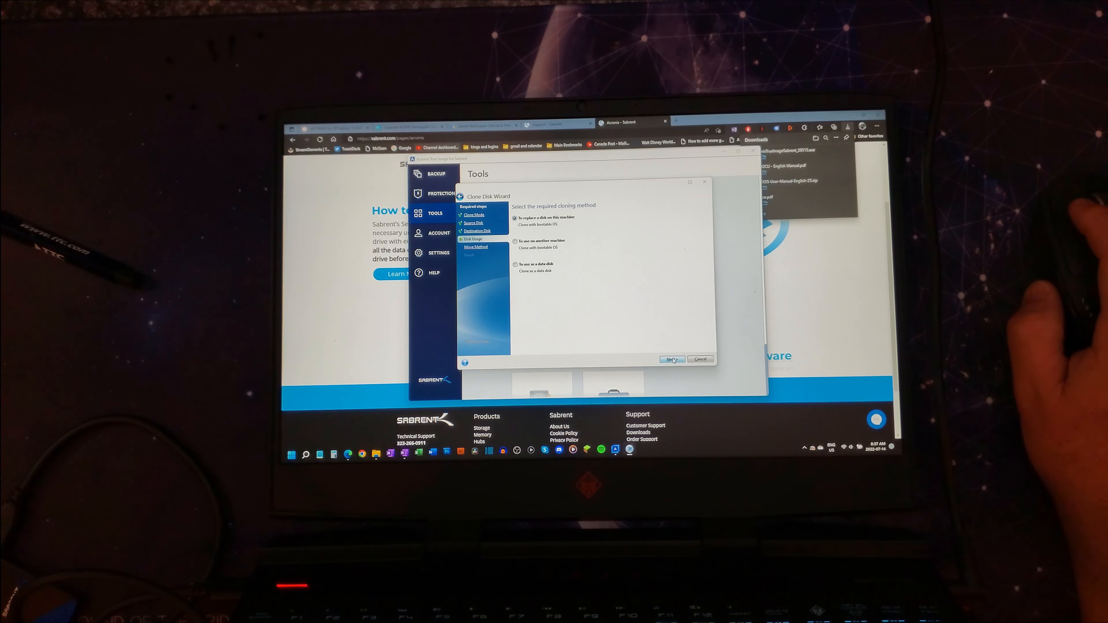
Keep 'To replace a disk on this machine' as the cloning method and continue.
click(670, 358)
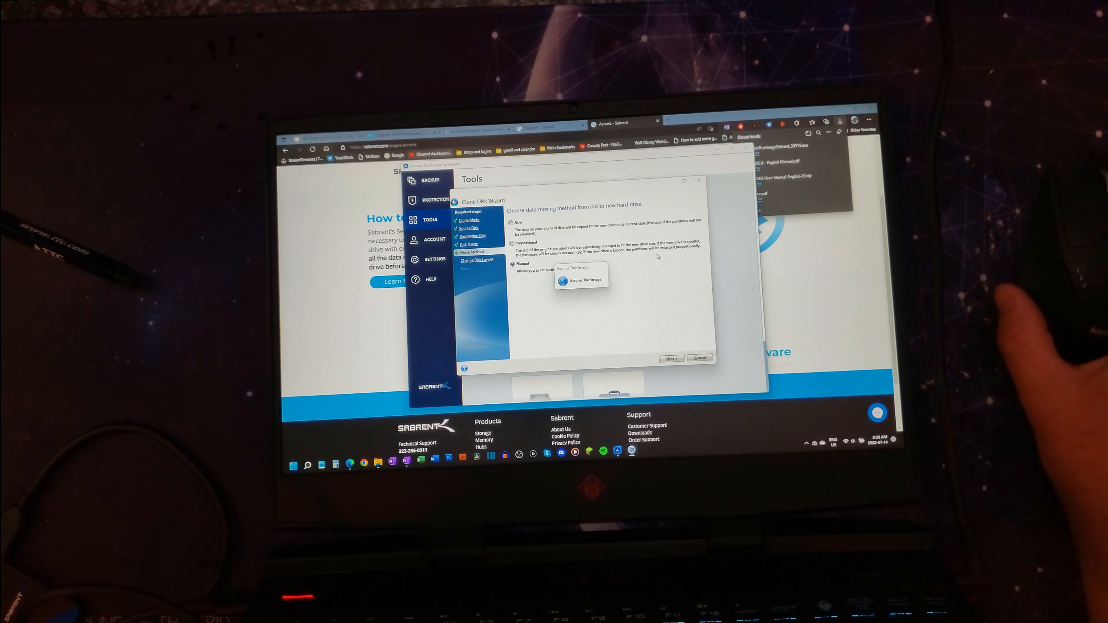
Continue with Manual data moving to reach the new disk's partition list.
click(669, 358)
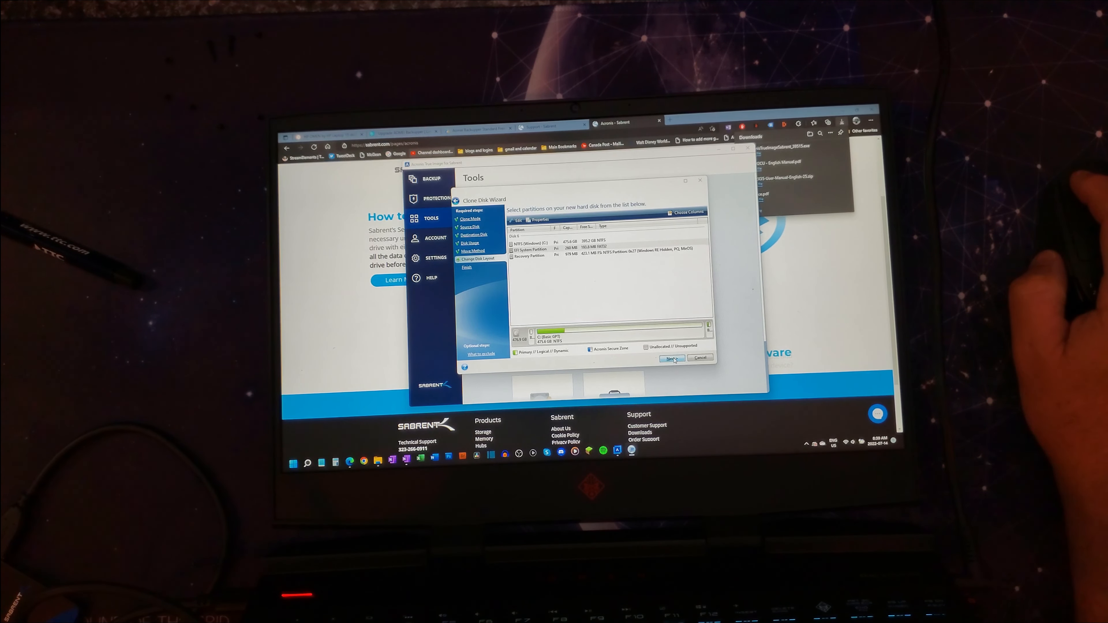
Accept the new disk's partition layout, reaching the summary with Disk 1 source and Disk 4 target.
click(670, 359)
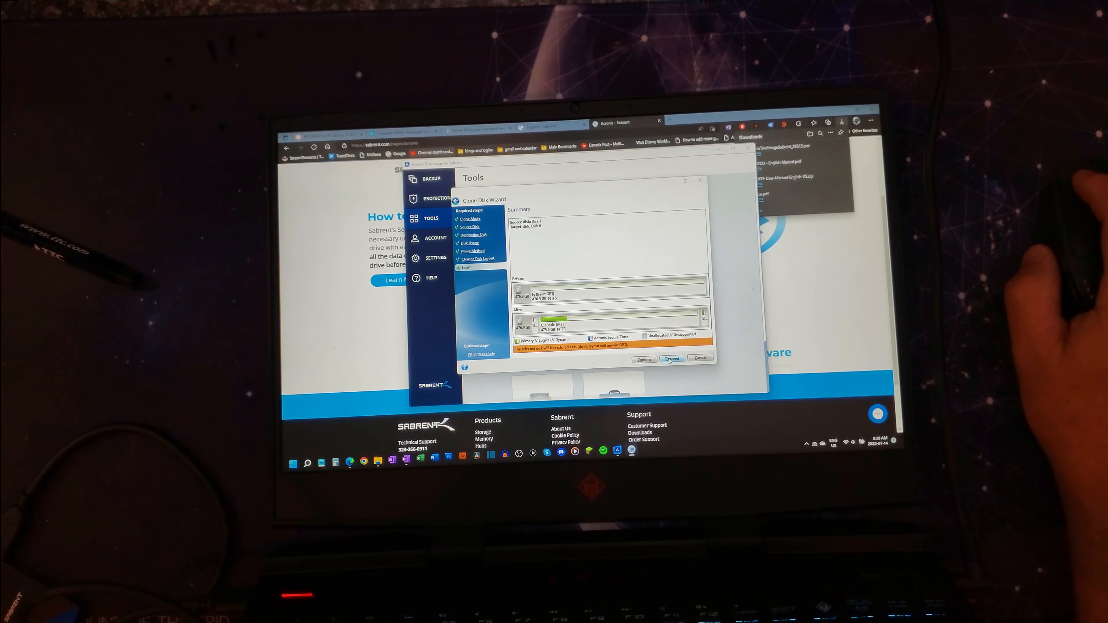
Proceed from the Summary page to start cloning onto the USB disk, locking partition C.
click(671, 359)
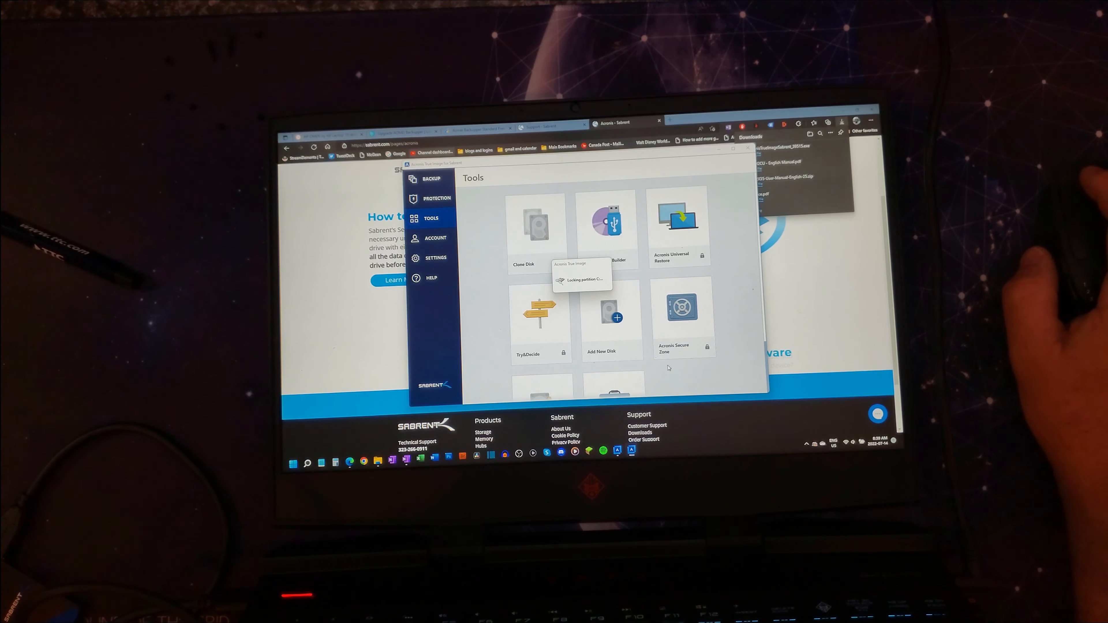